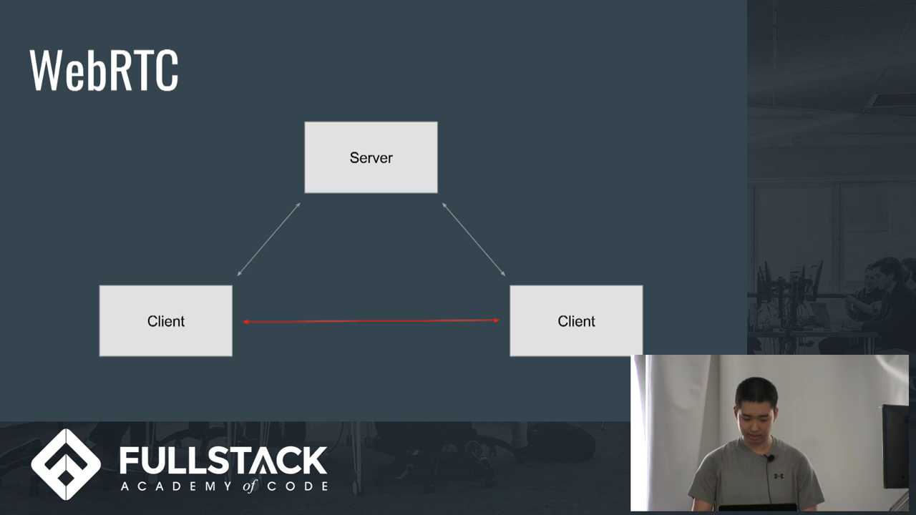
# Advance through the Signaling slide to the Challenges slide on WebRTC over UDP.
pyautogui.press('Right')
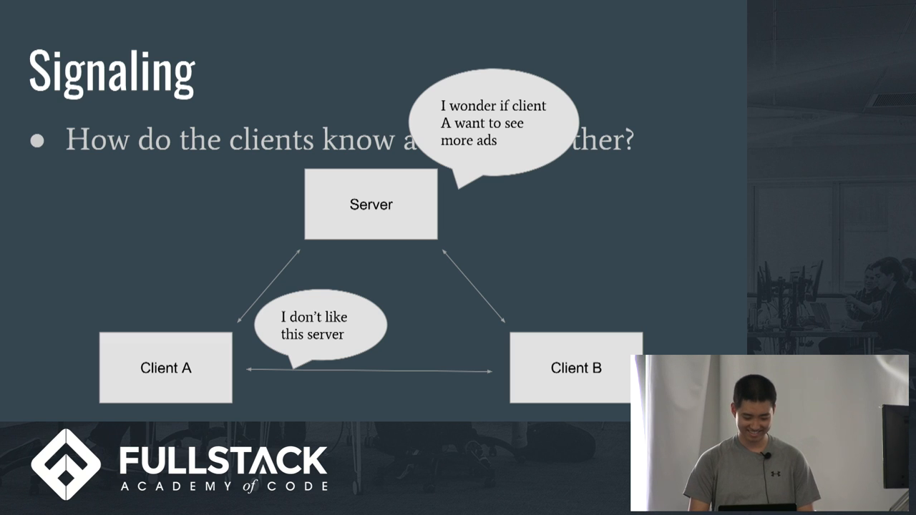
pyautogui.press('Right')
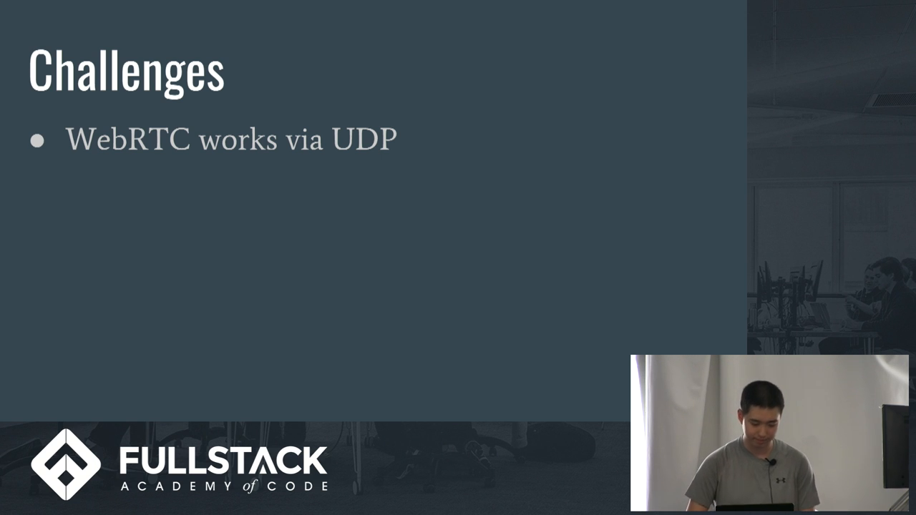